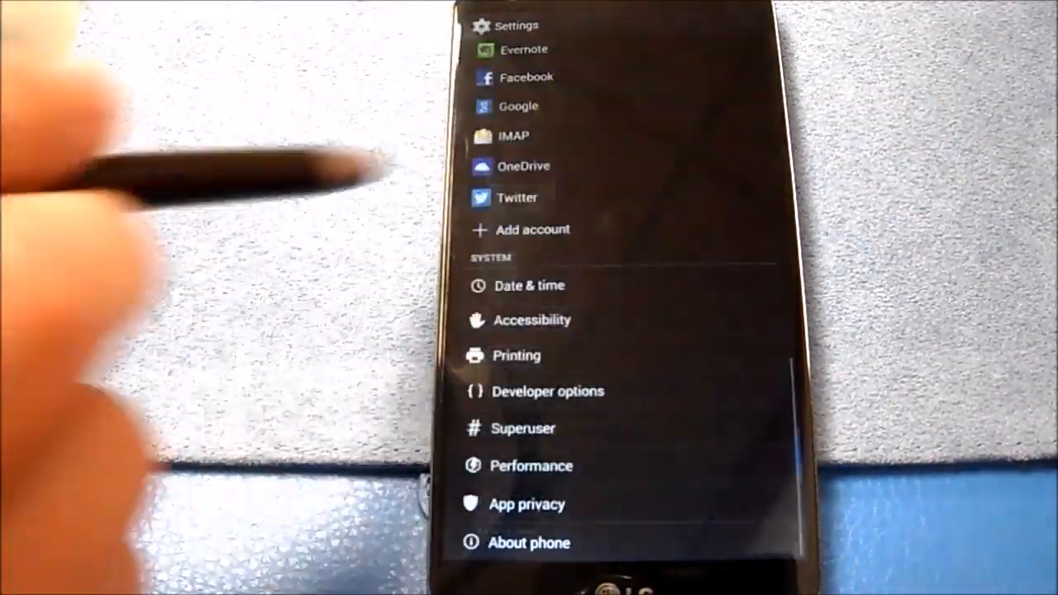
Scroll the main Settings list up from System to the Personalization and Device sections
scroll(up, 3)
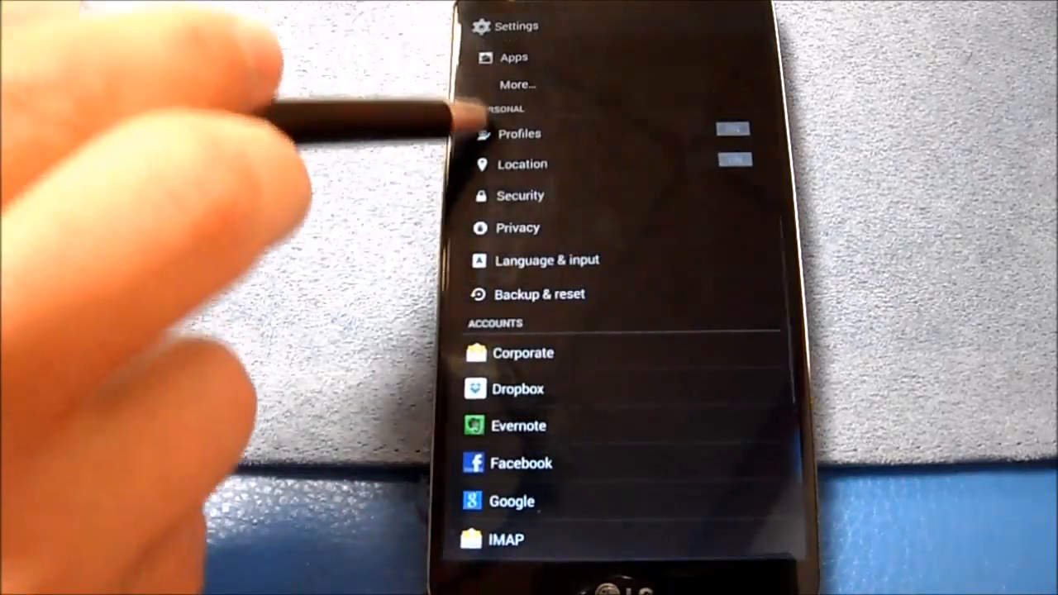
scroll(up, 3)
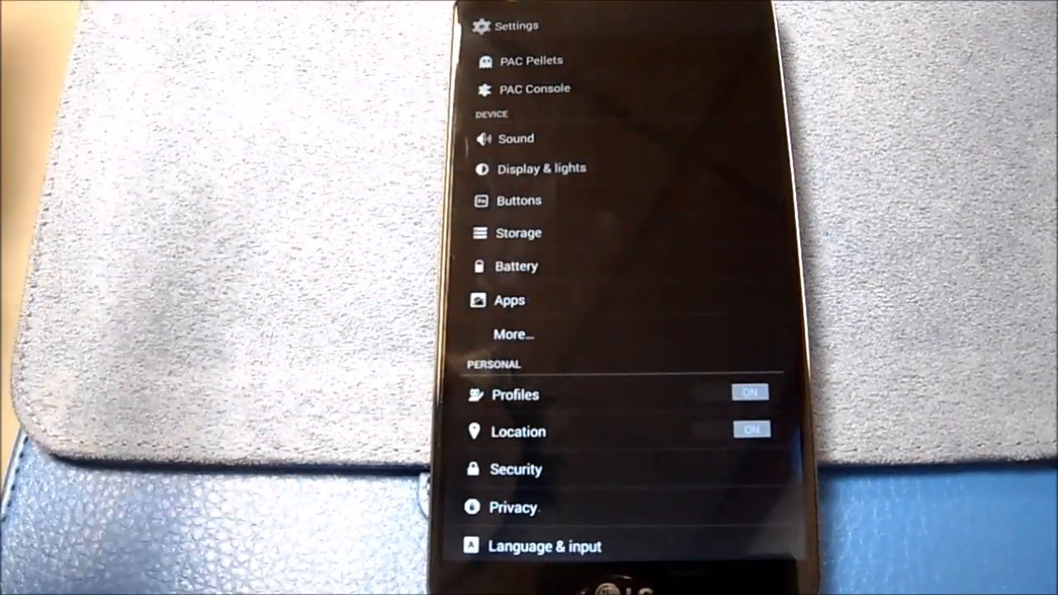
click(541, 169)
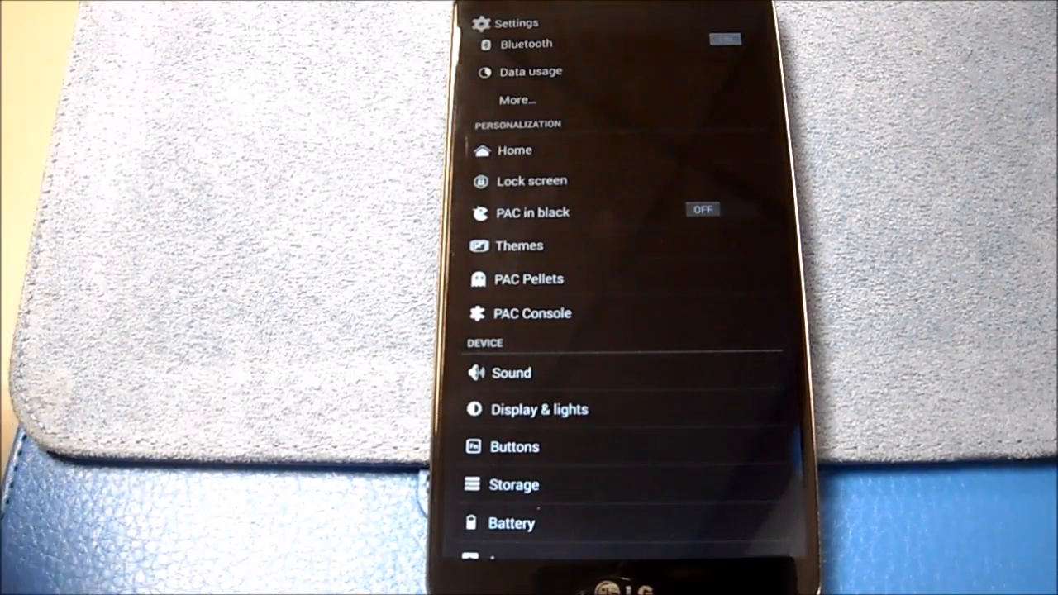
scroll(down, 3)
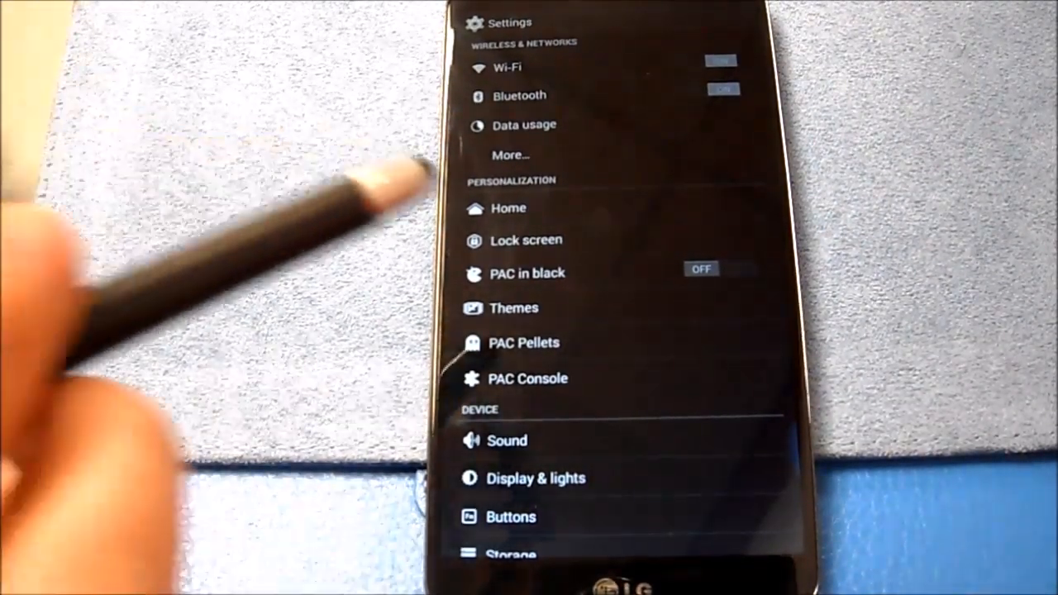
Enter PAC Pellets under Personalization to see its status bar and notification tweaks
scroll(up, 3)
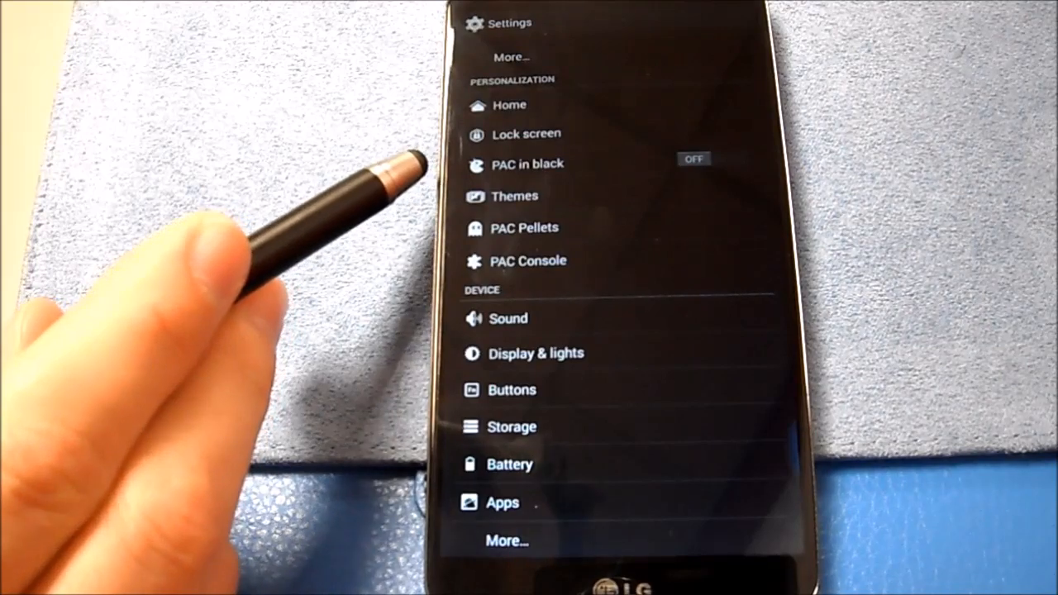
mouse_move(372, 190)
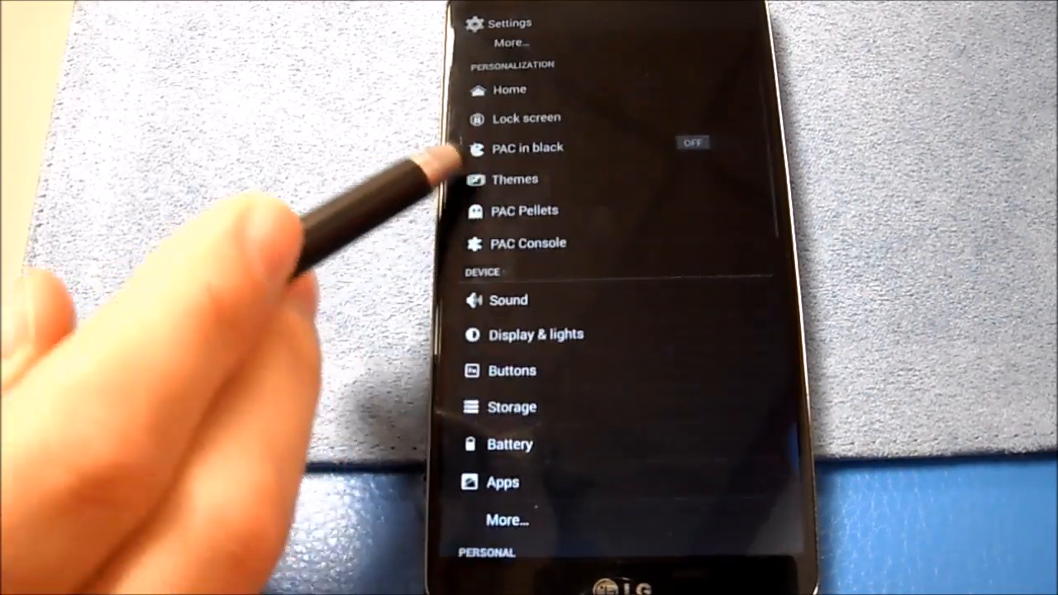
click(522, 209)
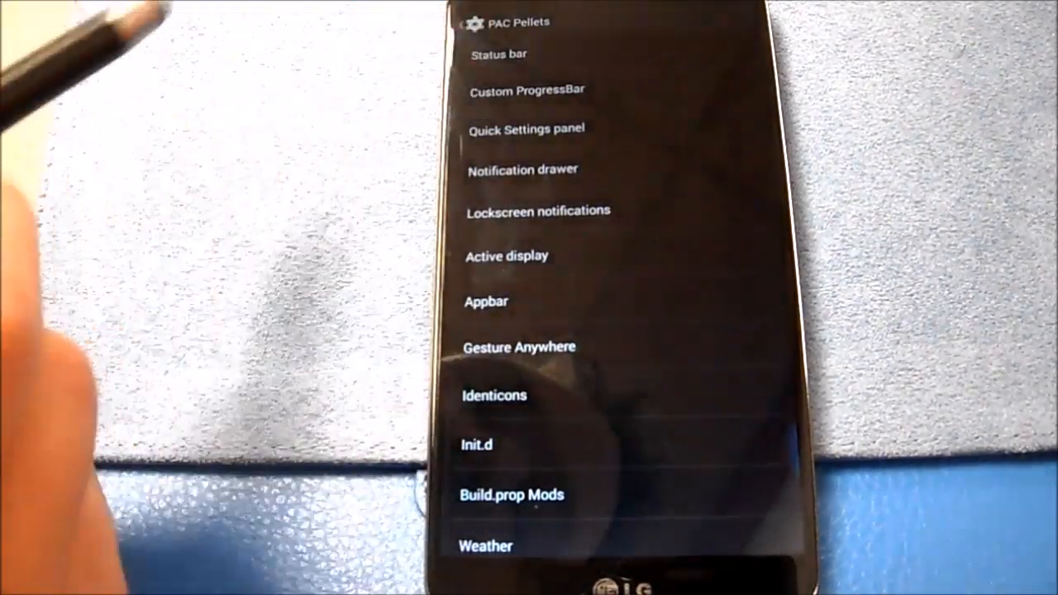
click(499, 53)
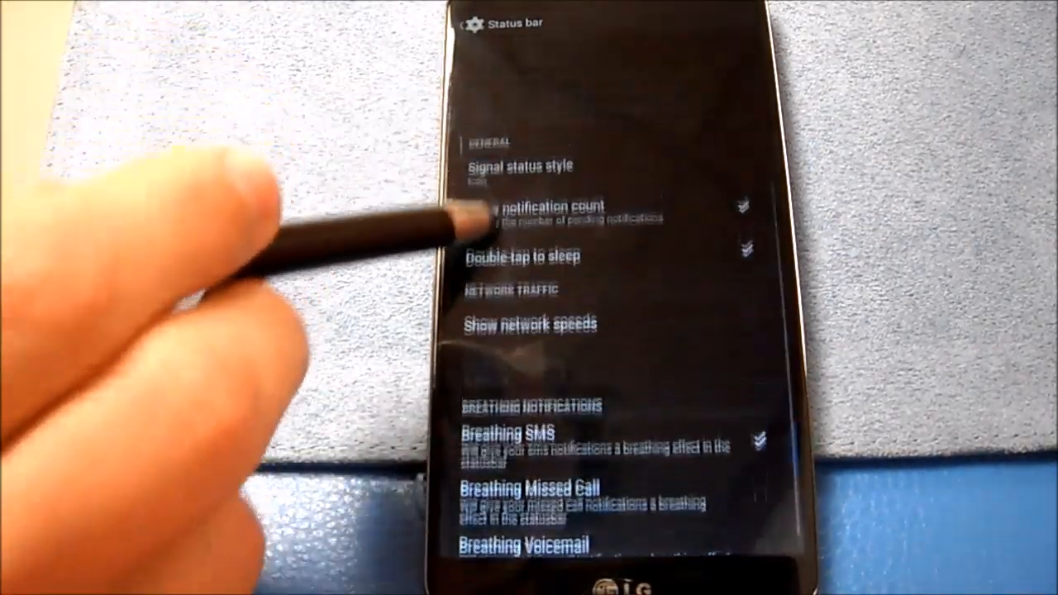
scroll(down, 3)
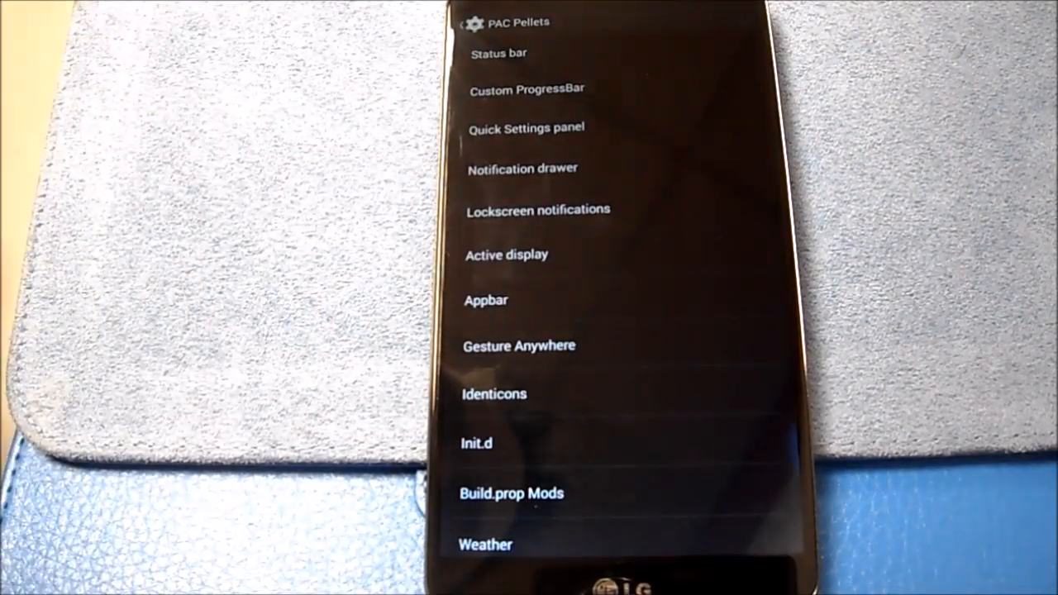
Leave Init.d and scroll the PAC Pellets list to the Build.prop Mods entry
click(506, 254)
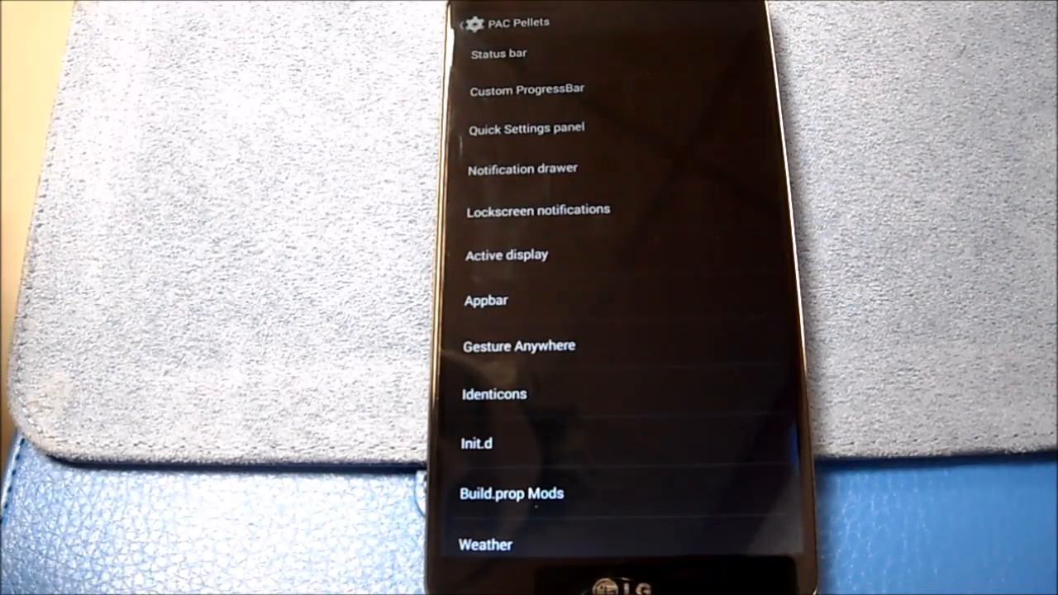
click(486, 301)
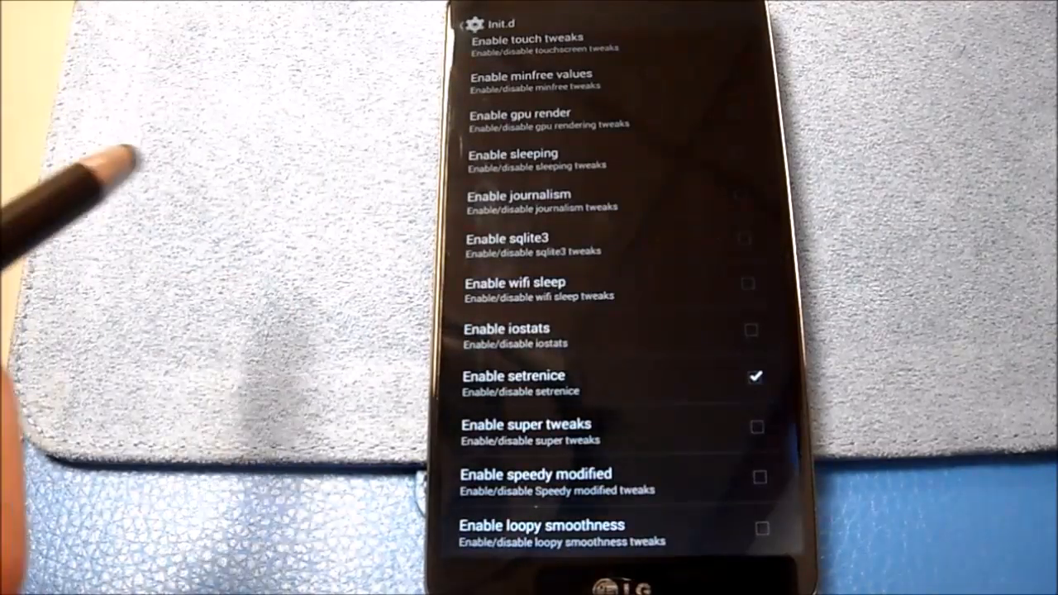
scroll(up, 3)
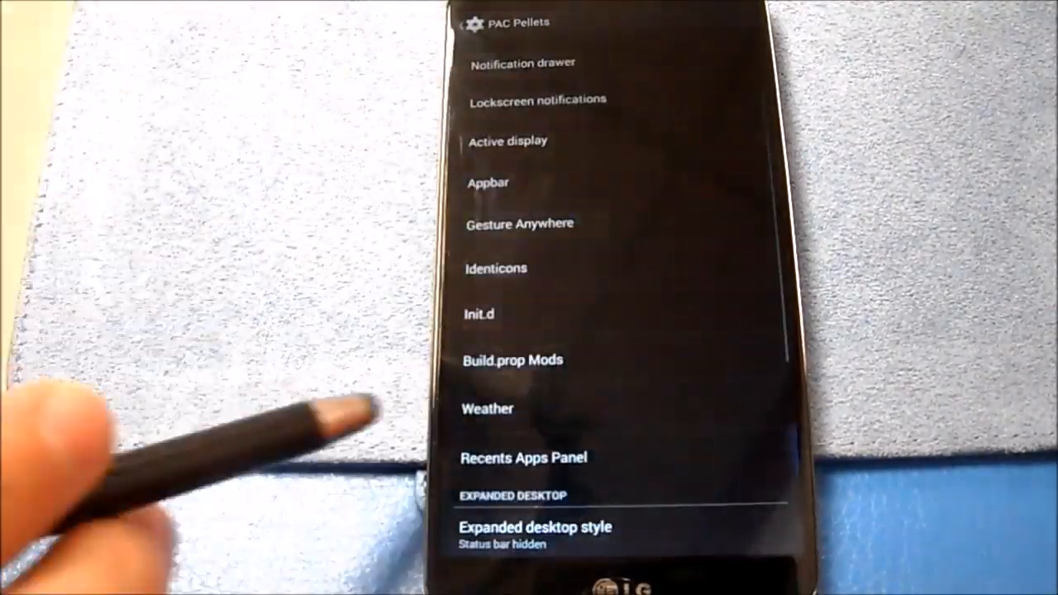
Review the Build.prop Mods entries, then go back to PAC Pellets
click(512, 358)
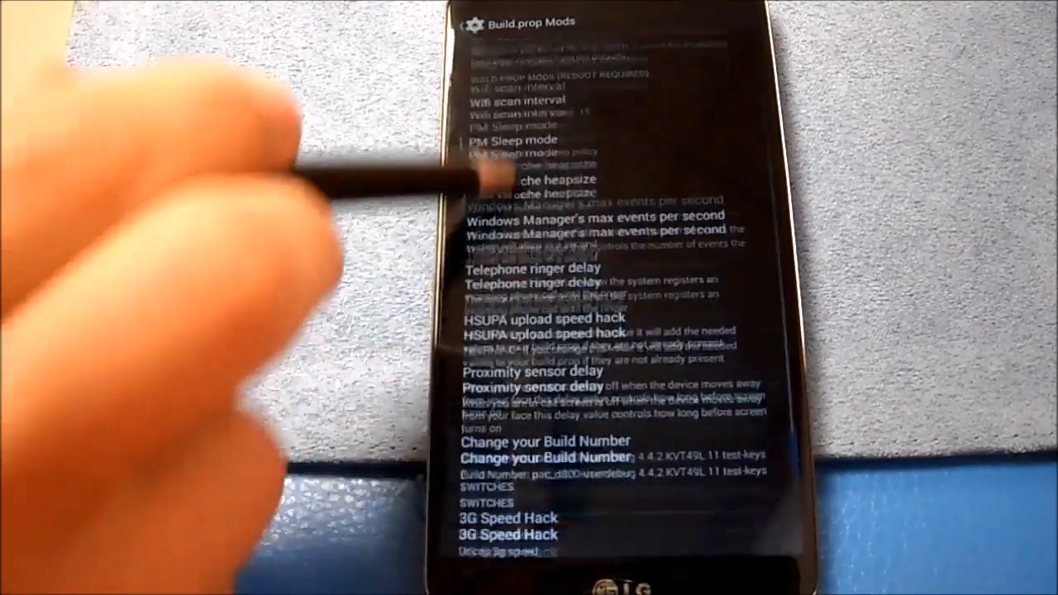
scroll(down, 3)
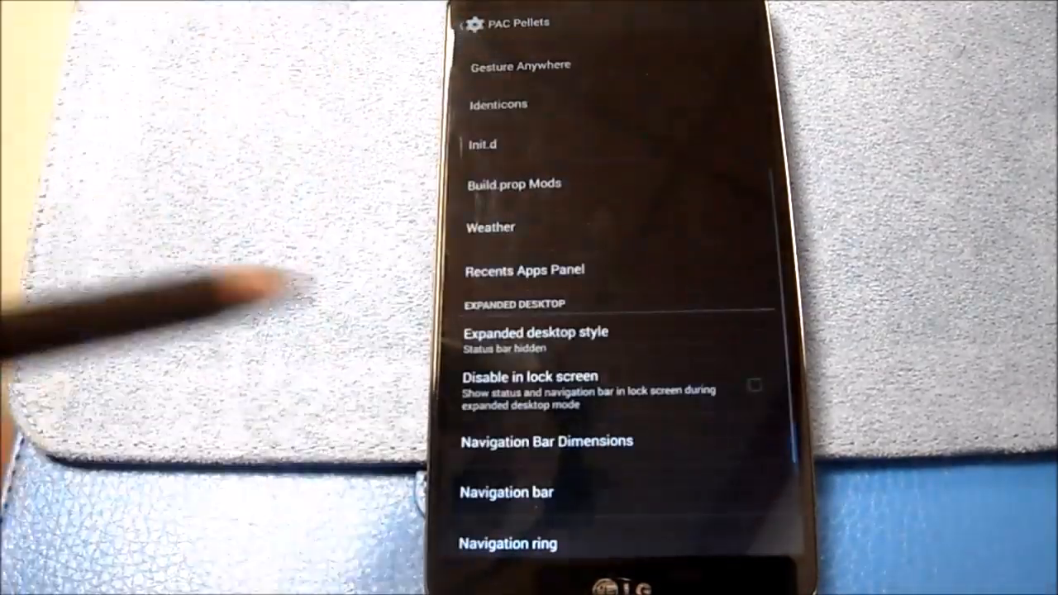
scroll(down, 3)
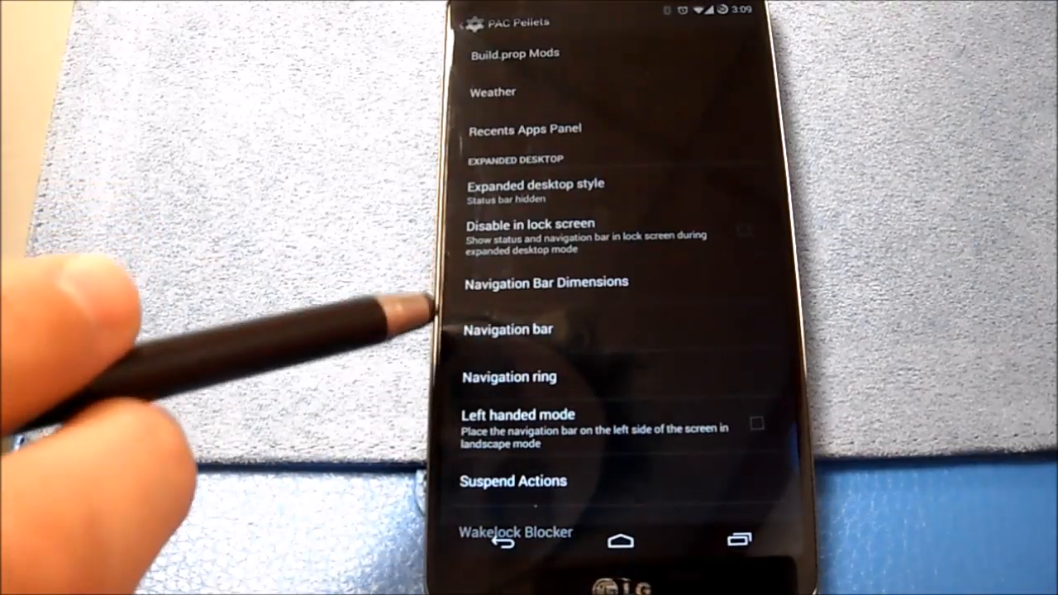
mouse_move(454, 323)
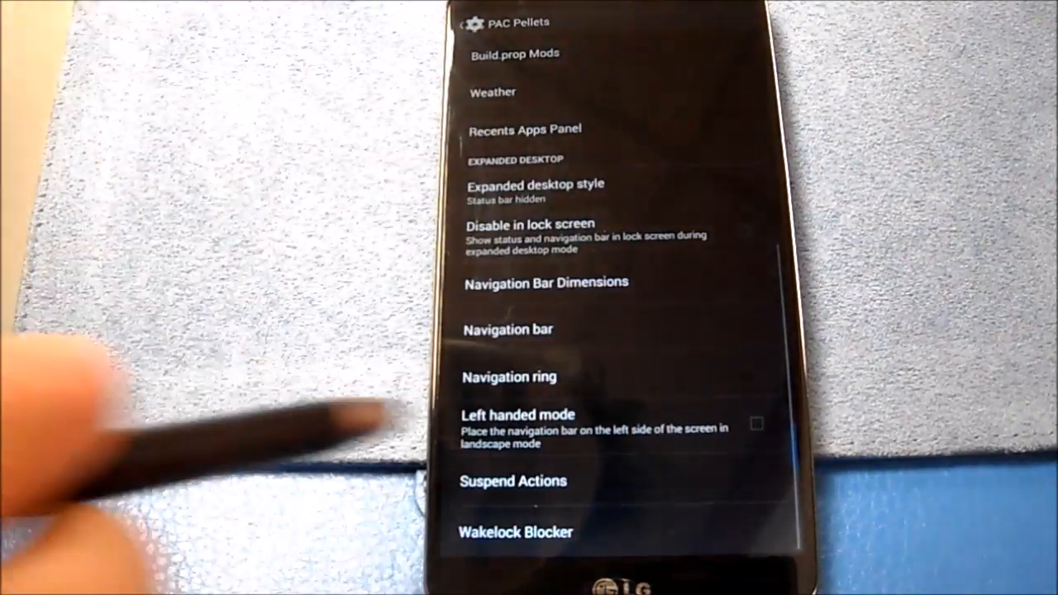
Go back from PAC Pellets to the main Settings list at the Personalization section
click(509, 376)
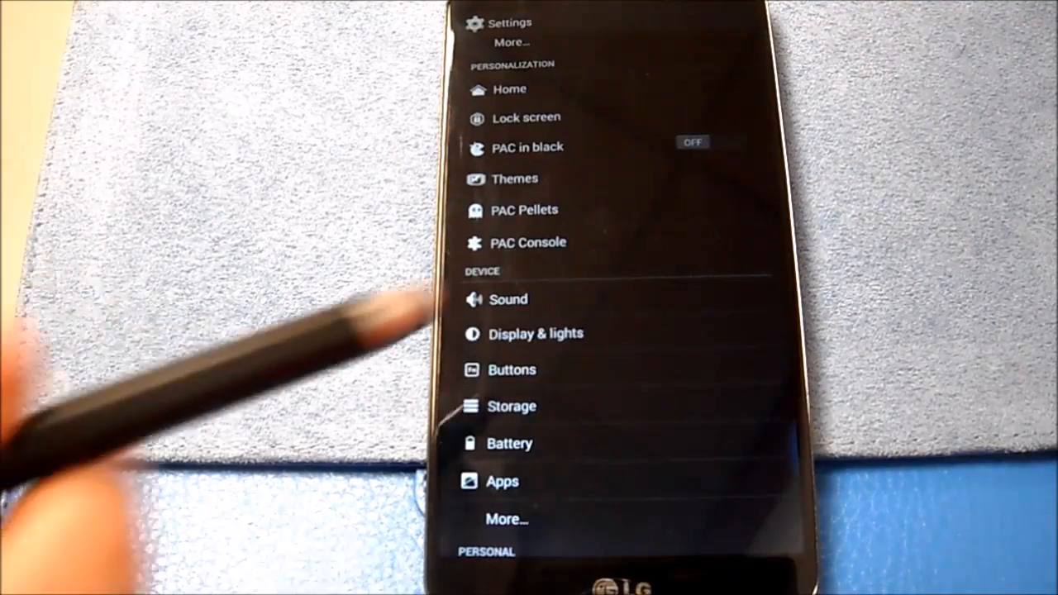
click(529, 241)
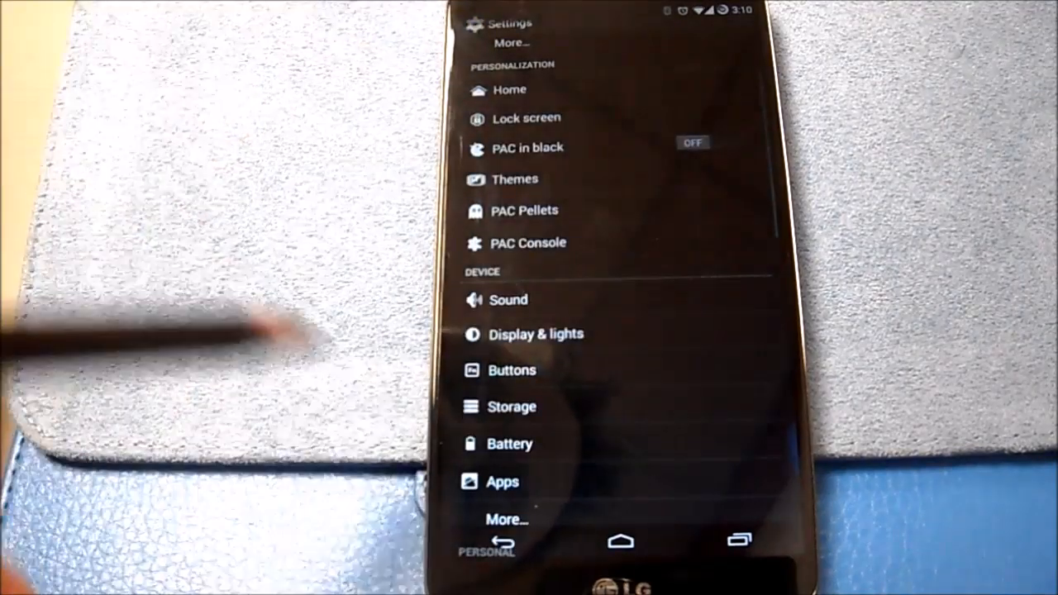
Scroll the Sound page and look into the Volume steps setting
scroll(down, 3)
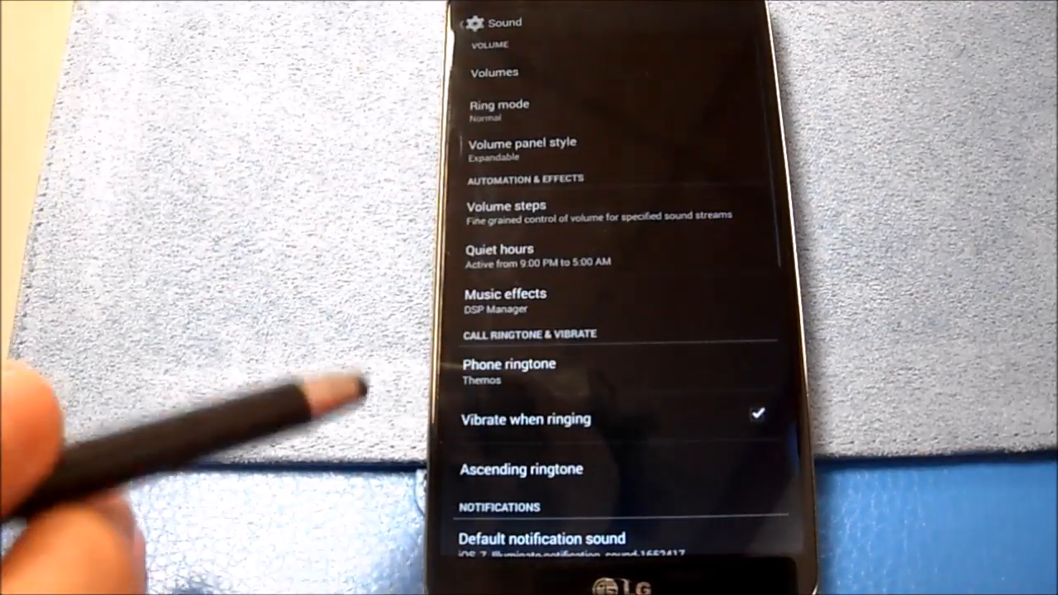
scroll(down, 3)
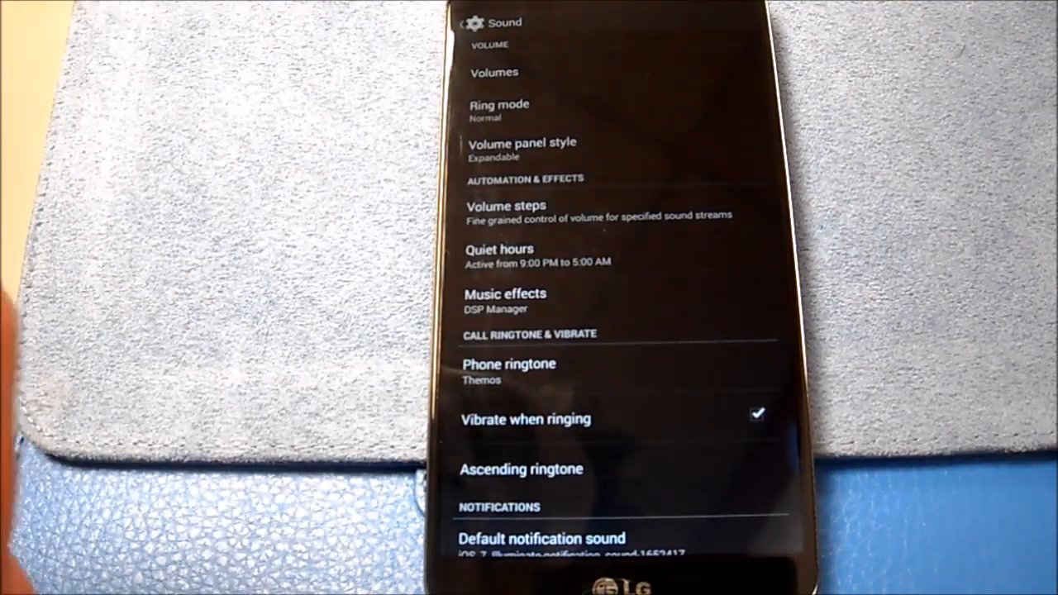
click(603, 212)
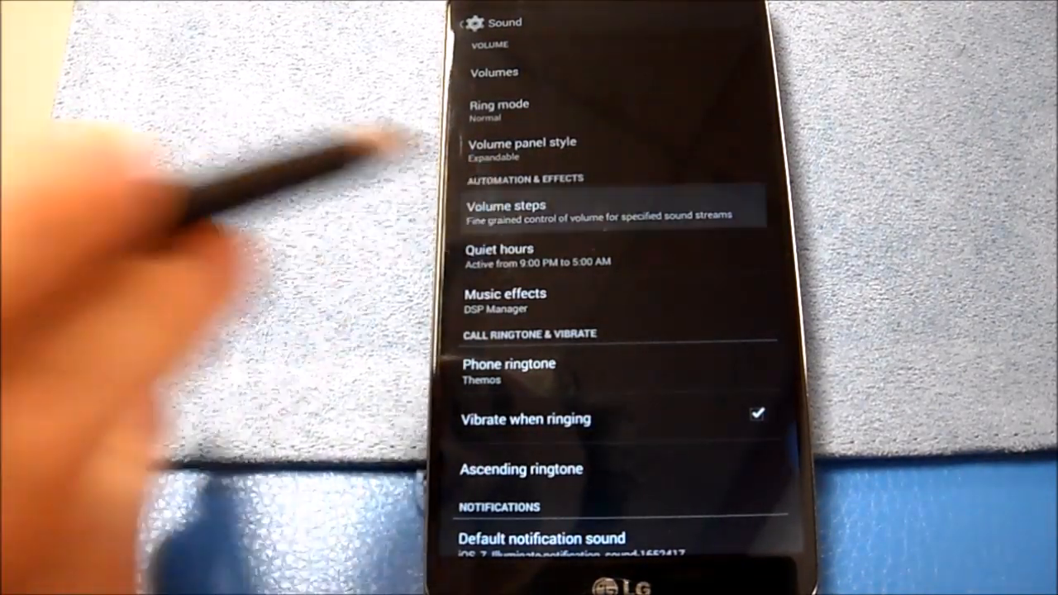
click(608, 214)
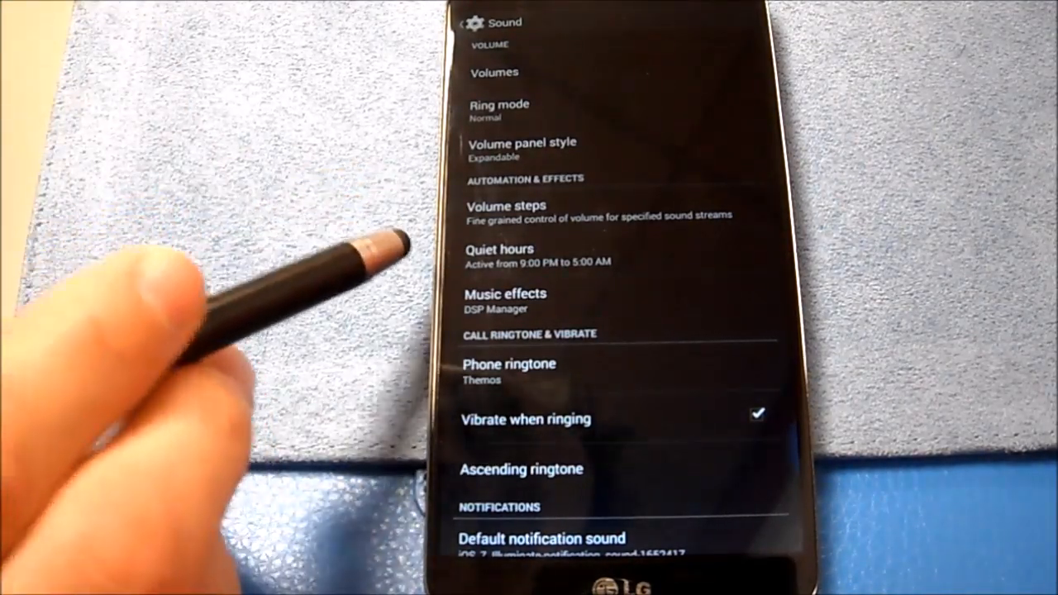
Continue through ringtone, notification and system sounds, then return to the main list
scroll(down, 3)
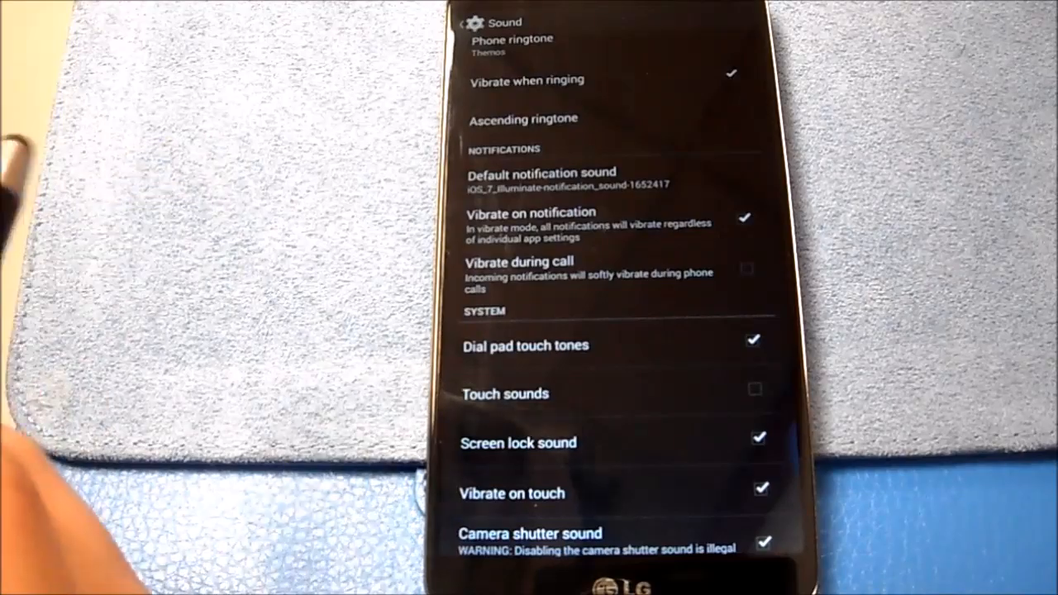
scroll(down, 3)
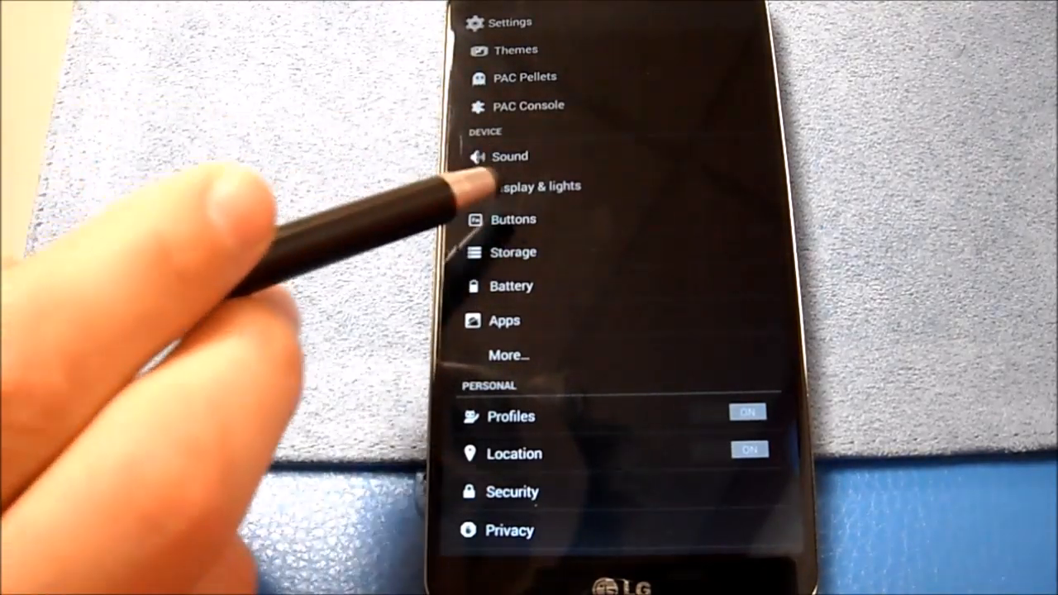
click(512, 219)
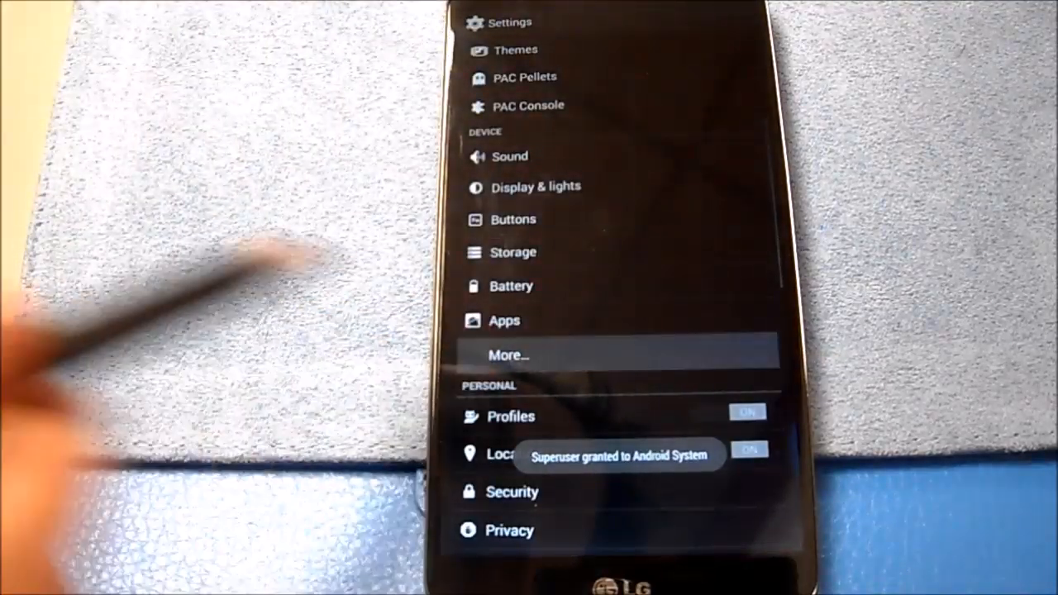
click(508, 353)
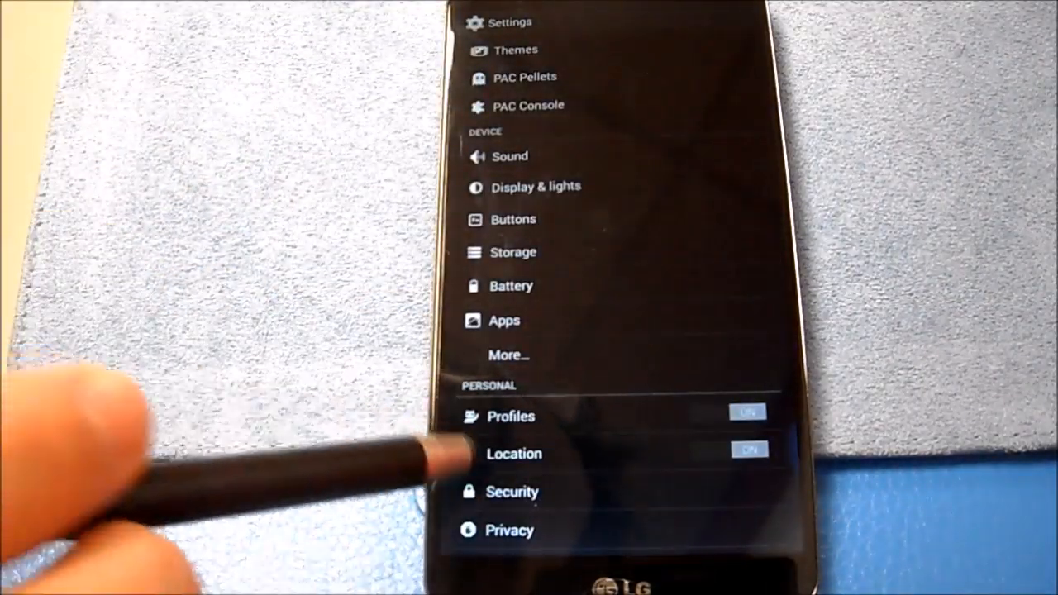
Scroll Developer options down to the Debugging section
scroll(down, 3)
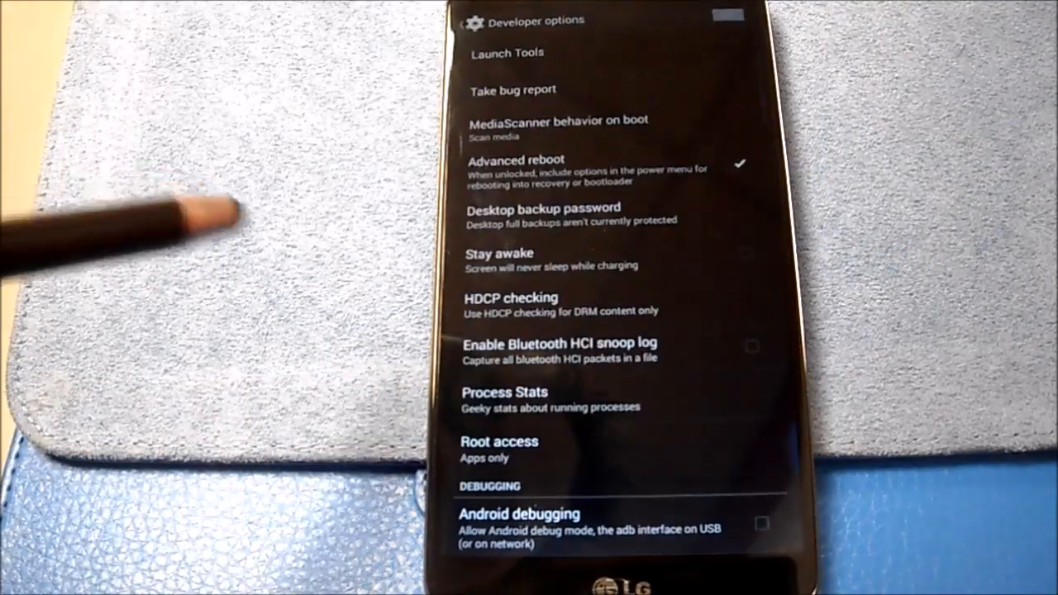
scroll(down, 3)
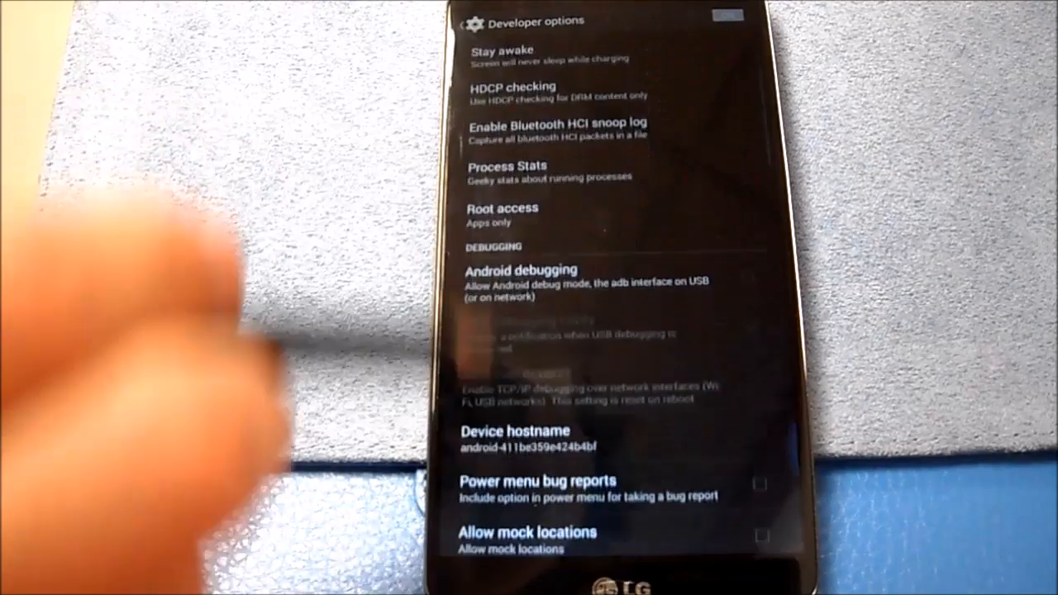
scroll(down, 3)
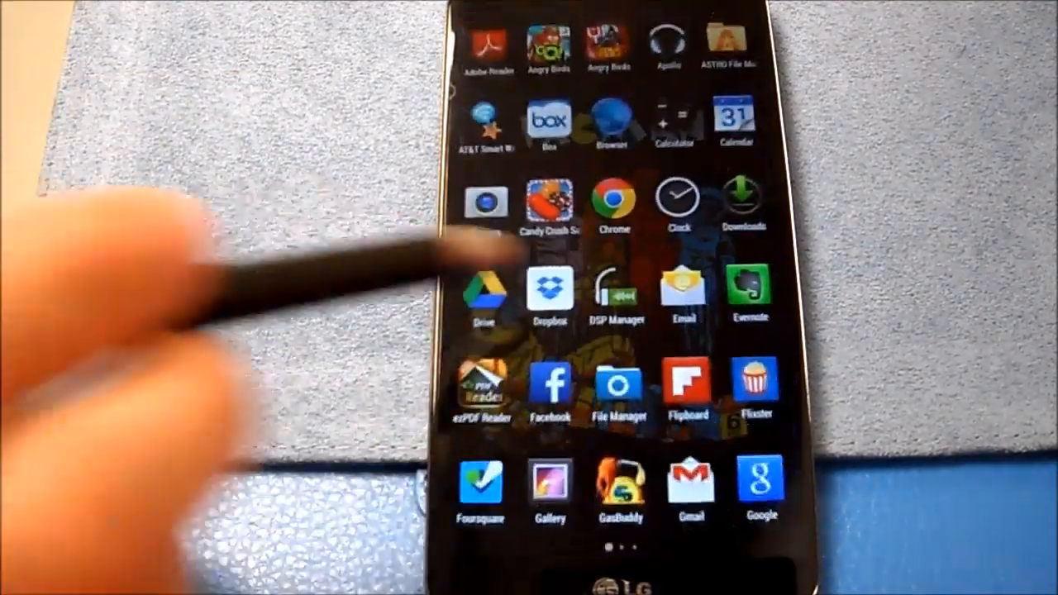
Take a SysLog capture of kernel, last kernel, main and modem logs to sdcard, then go Home
scroll(left, 3)
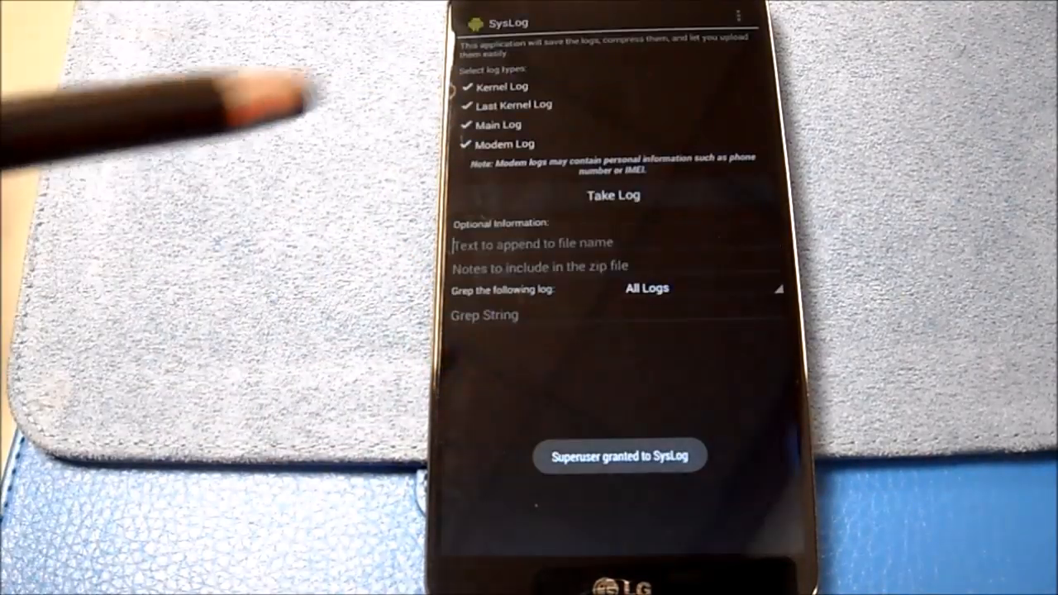
click(611, 195)
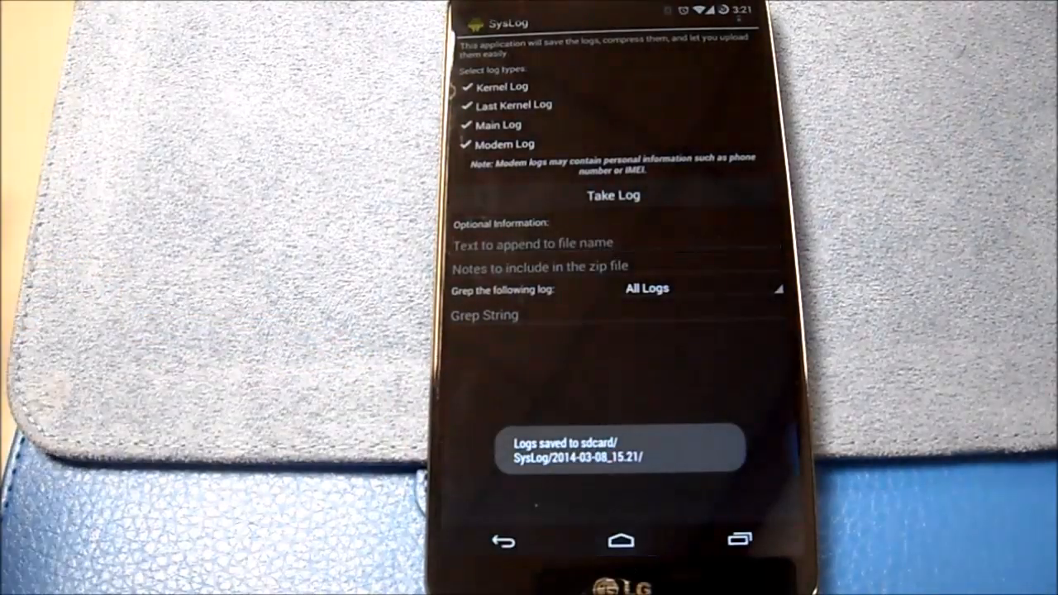
click(622, 542)
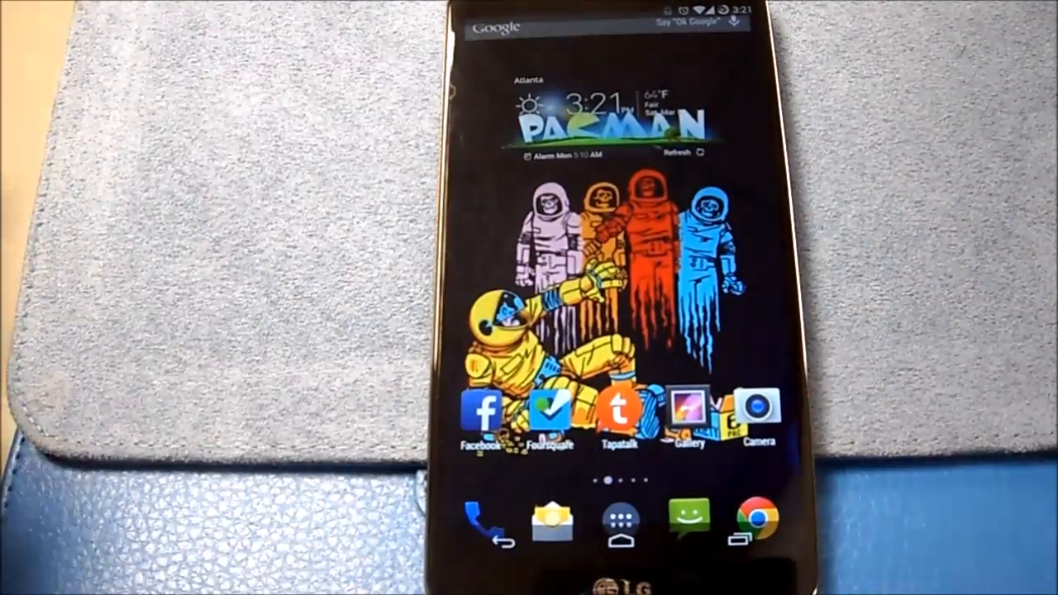